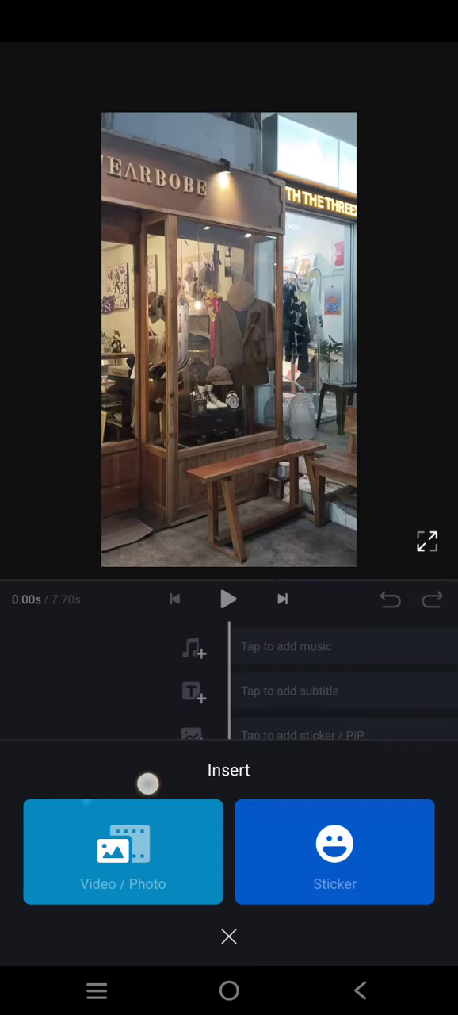
- Browse the phone's Video / Photo gallery for the green-screen money clip
{"action": "left_click", "coordinate": [229, 937]}
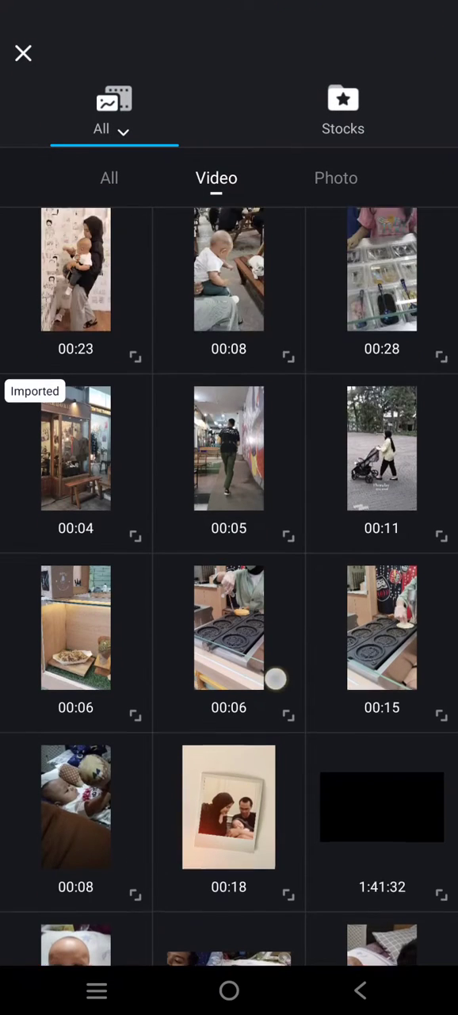
{"action": "scroll", "scroll_direction": "down", "scroll_amount": 3}
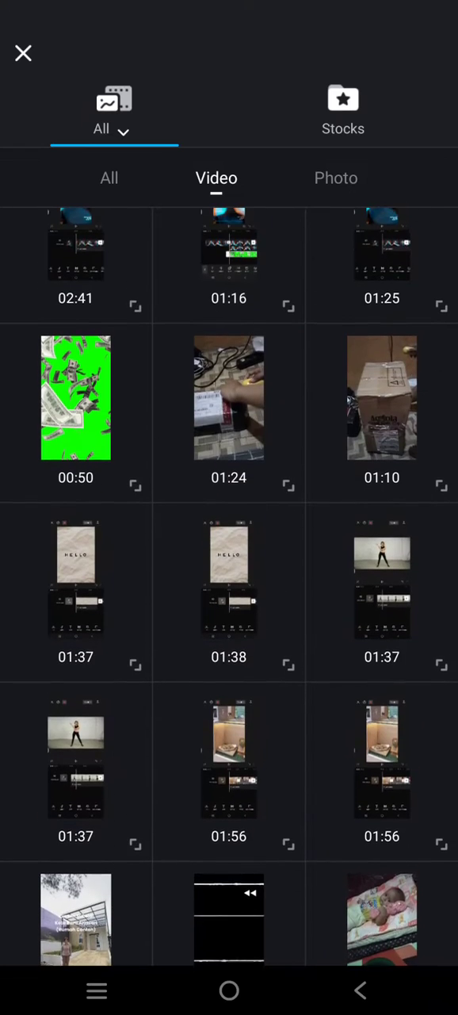
- Add the 00:50 green-screen money clip as a PiP layer over the store-front video
{"action": "left_click", "coordinate": [76, 398]}
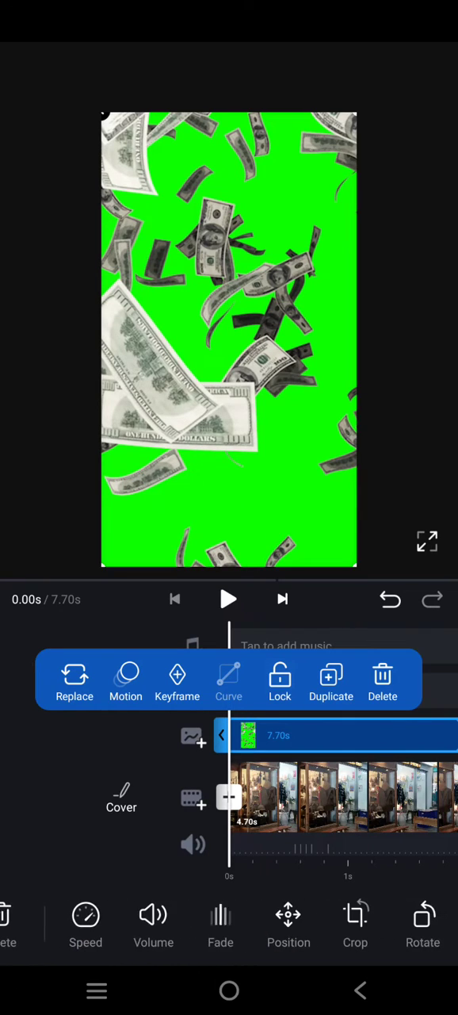
{"action": "scroll", "scroll_direction": "left", "scroll_amount": 3}
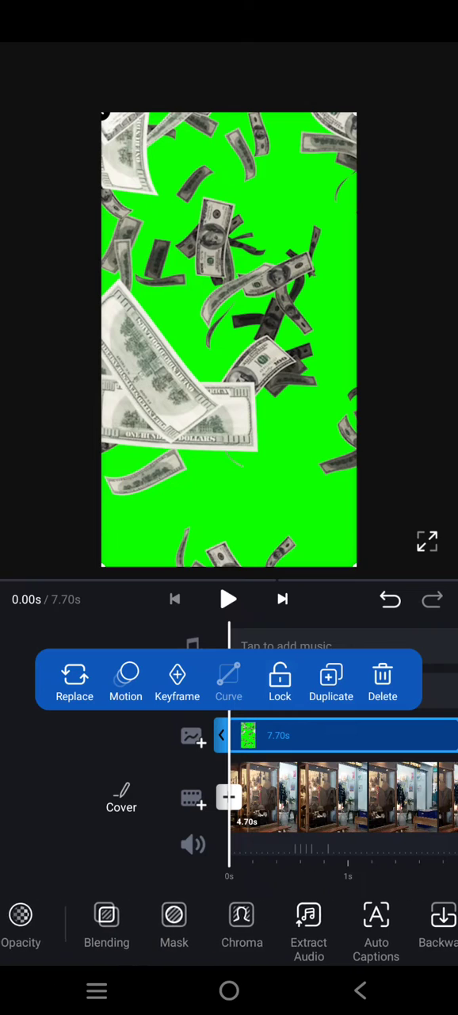
- Chroma-key the overlay's green with Intensity 52% and Spill 90%, then preview the falling bills
{"action": "left_click", "coordinate": [242, 921]}
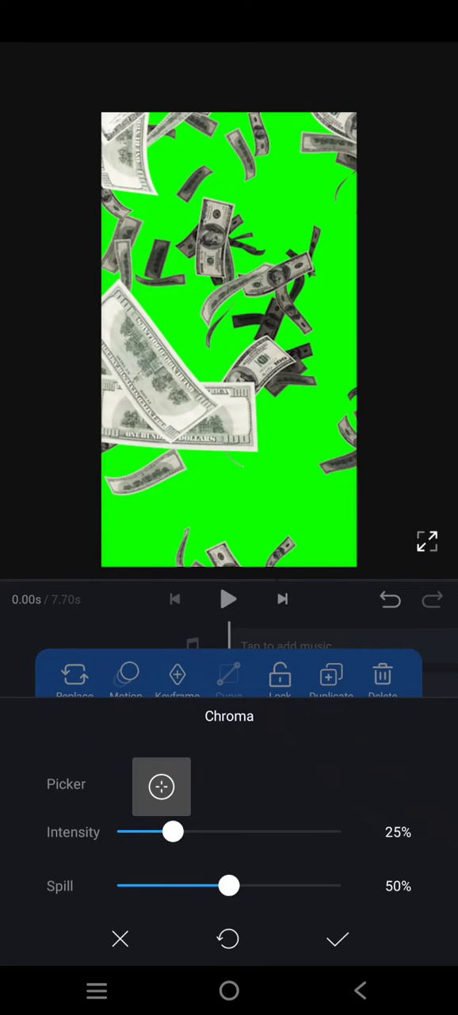
{"action": "left_click", "coordinate": [161, 787]}
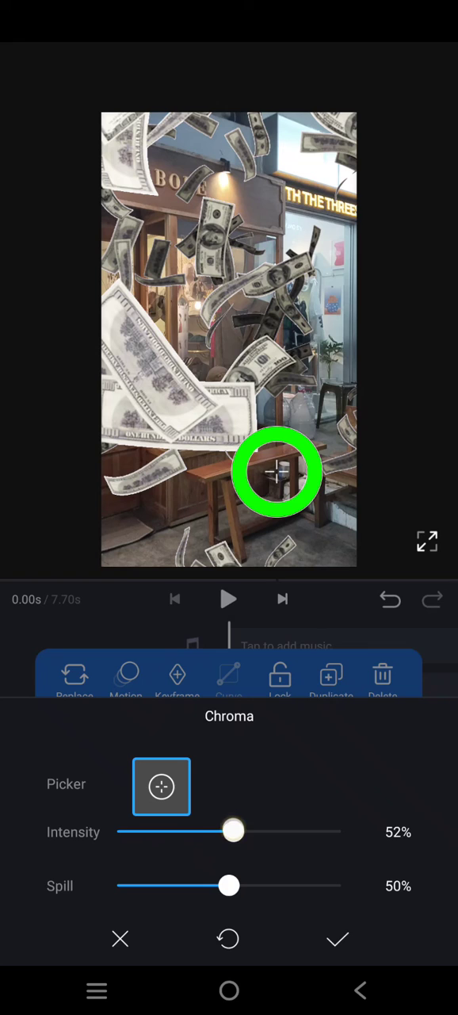
{"action": "left_click_drag", "start_coordinate": [229, 886], "coordinate": [318, 885]}
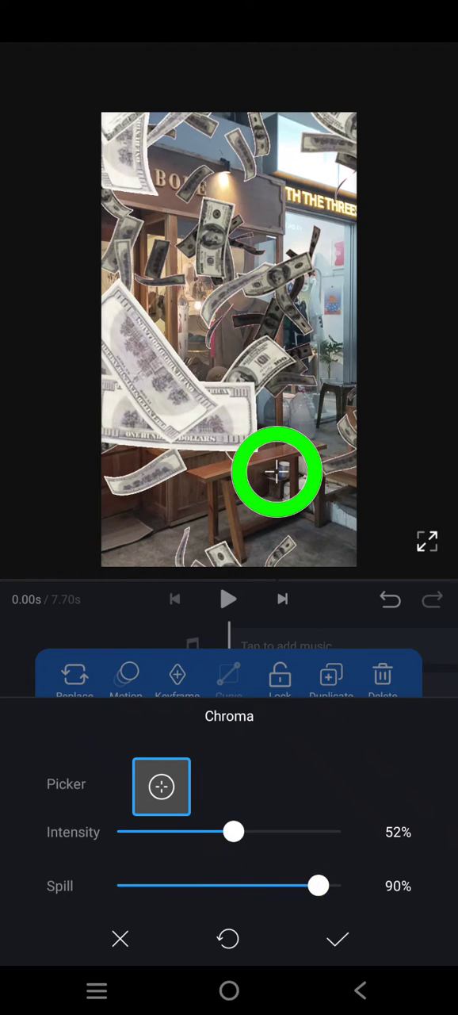
{"action": "left_click_drag", "start_coordinate": [318, 885], "coordinate": [341, 885]}
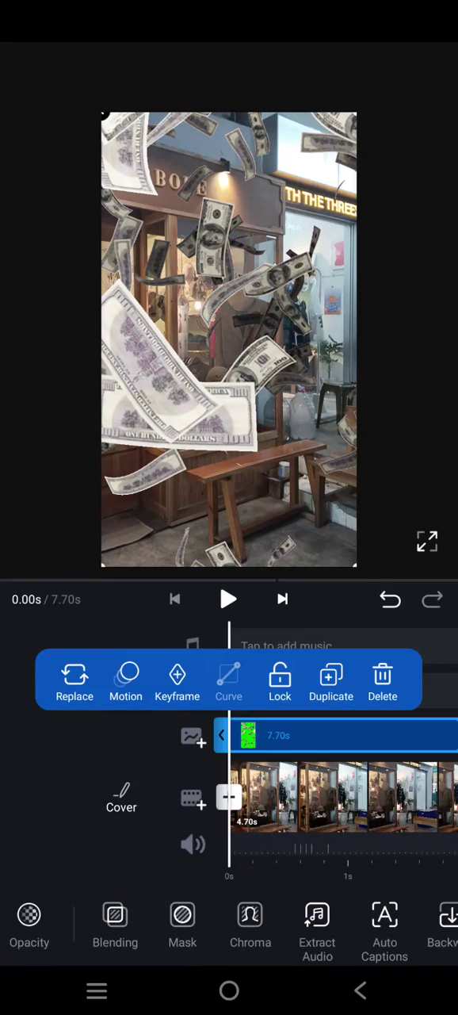
{"action": "left_click", "coordinate": [229, 599]}
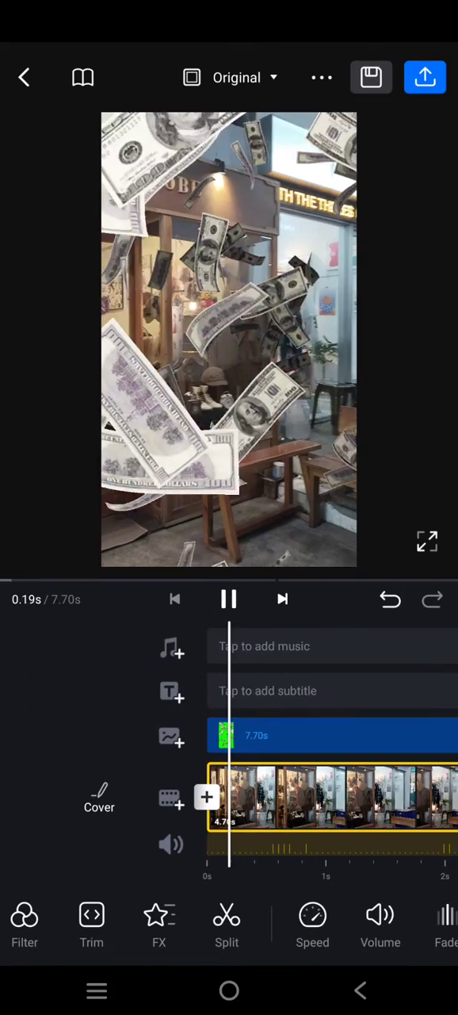